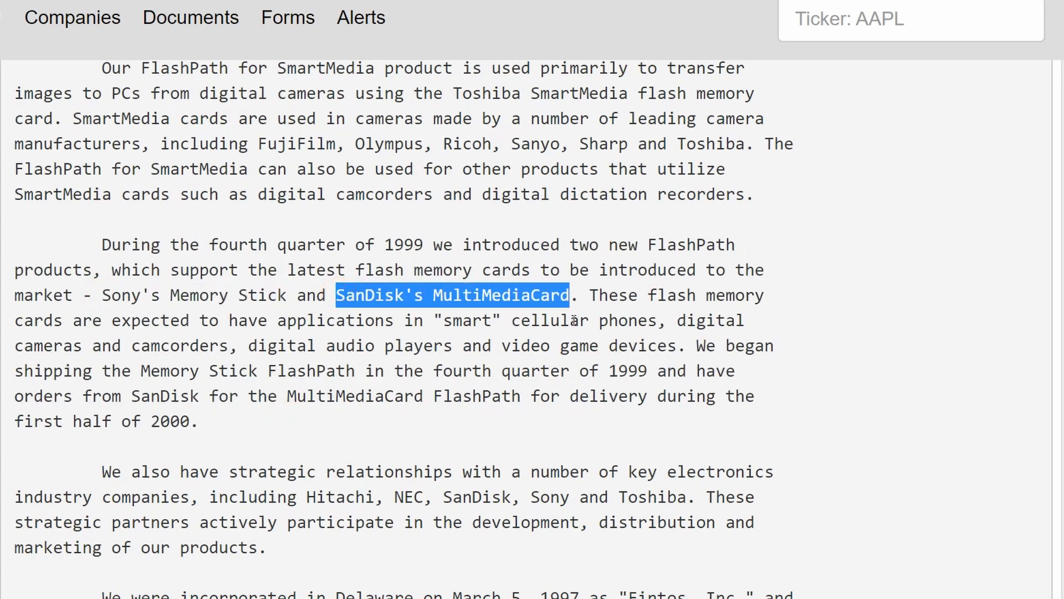
Open the June 22, 2000 capture of smartdisk.com/flashpath.html and scroll to 'What Is FlashPath?'.
click(452, 295)
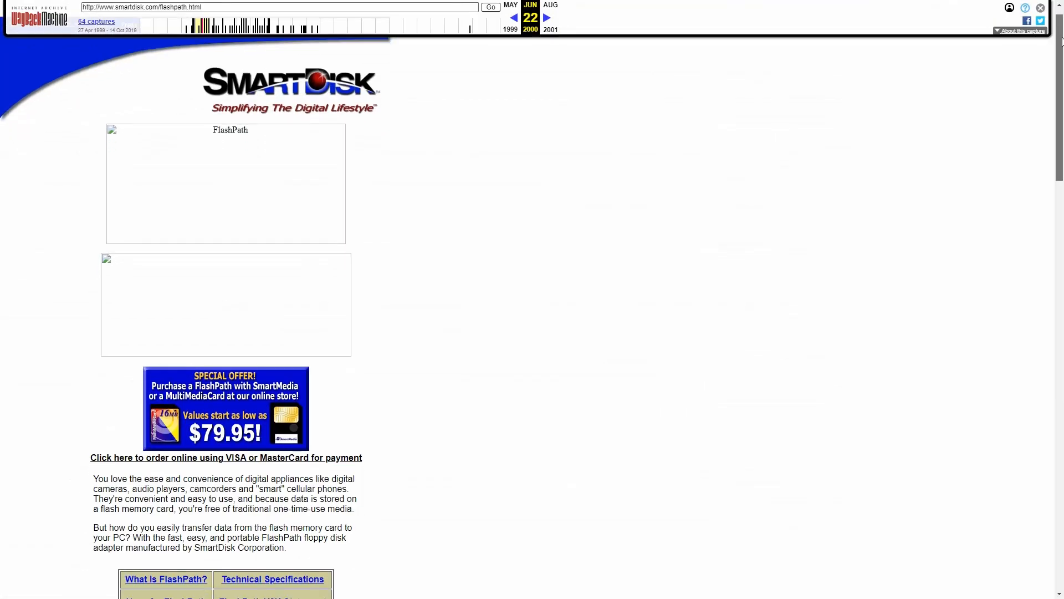
scroll(down, 3)
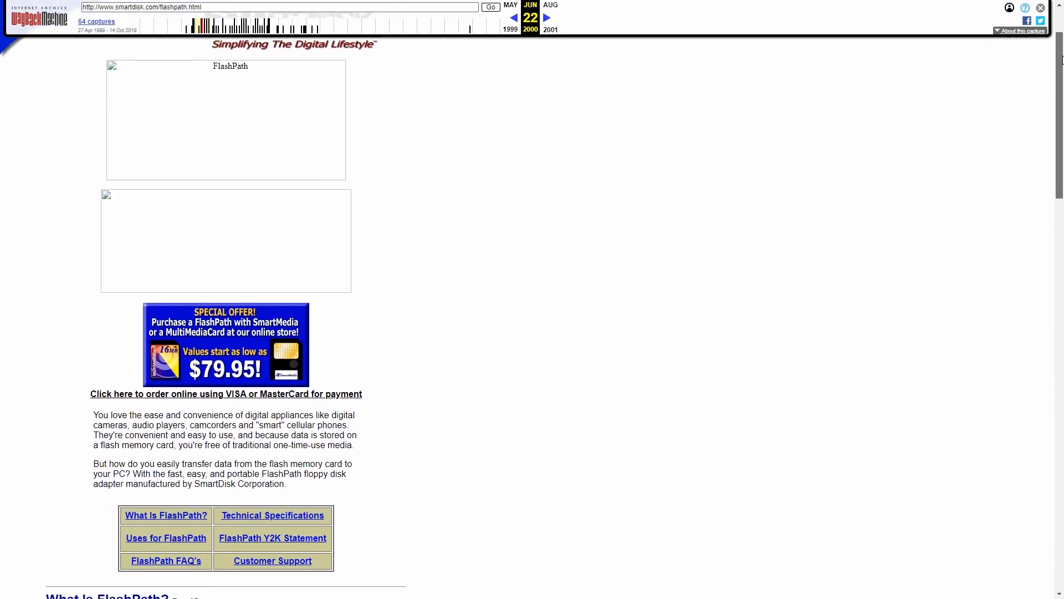
scroll(down, 3)
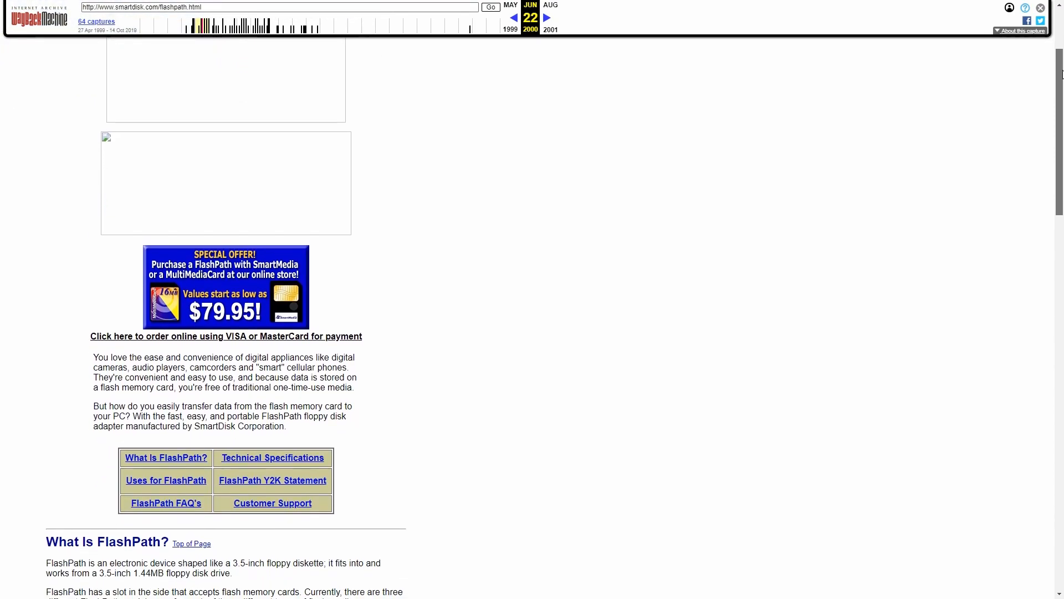
scroll(down, 3)
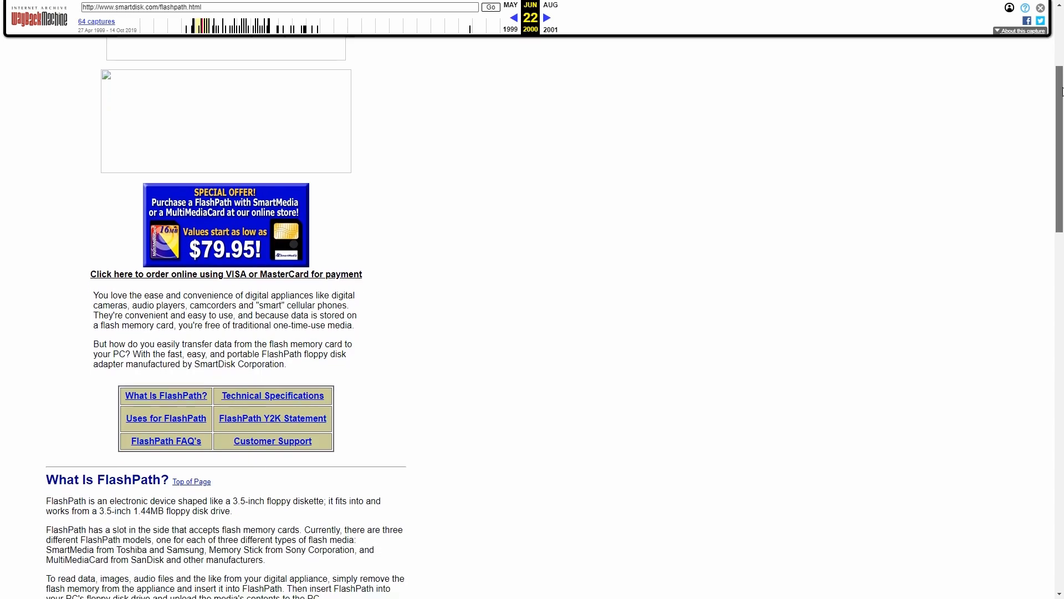